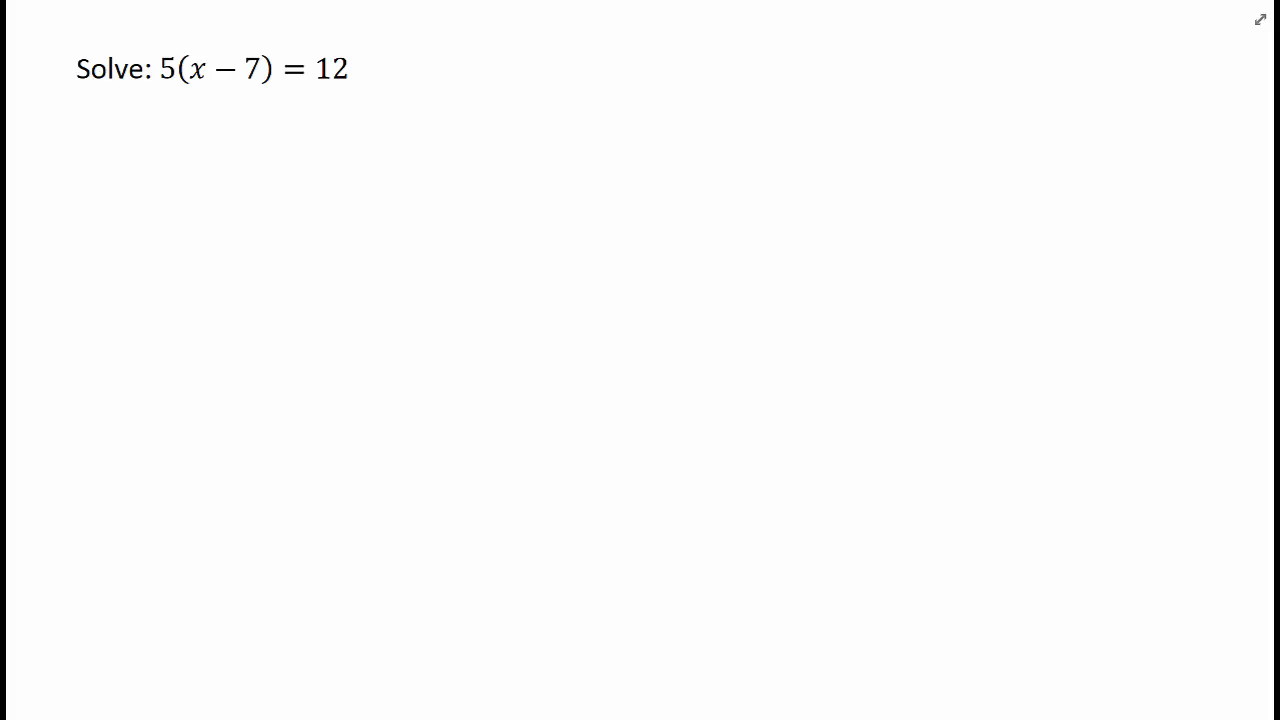
# - Ink arrows distributing 5 over (x − 7), write 5x − 35 = 12, and add 35 under both sides
pyautogui.moveTo(170, 100); pyautogui.dragTo(204, 100)
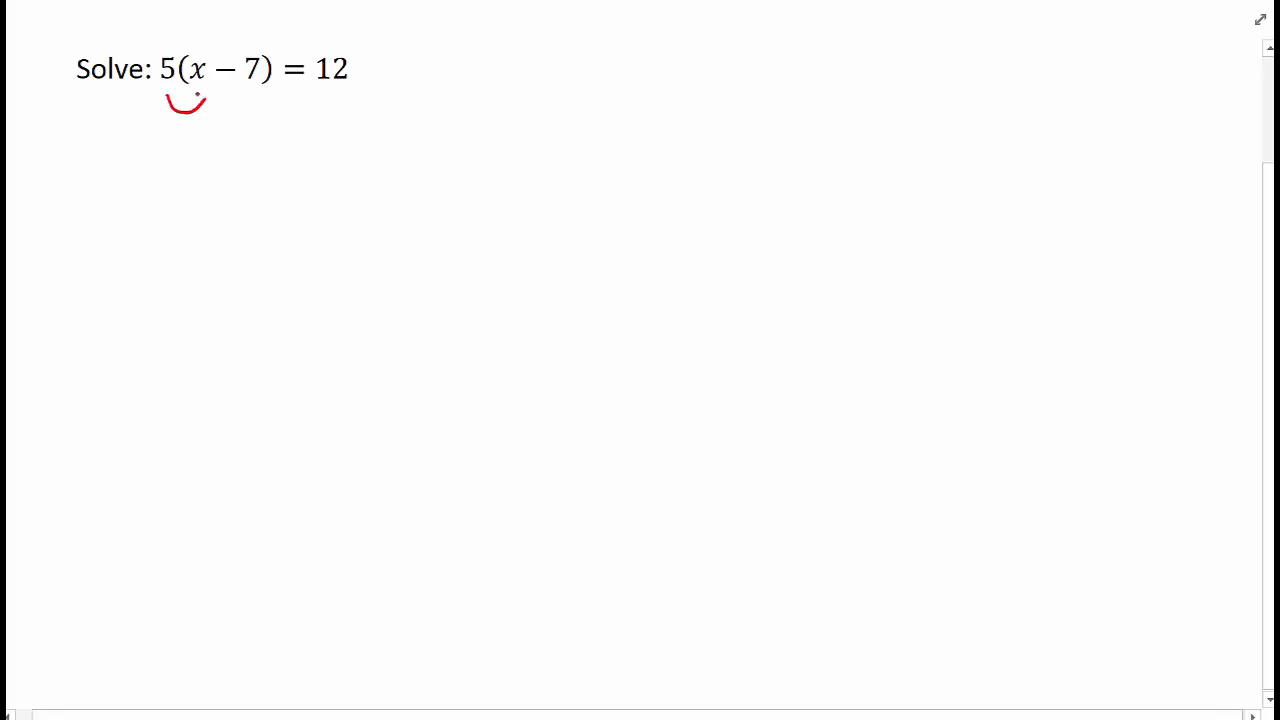
pyautogui.moveTo(184, 100); pyautogui.dragTo(236, 100)
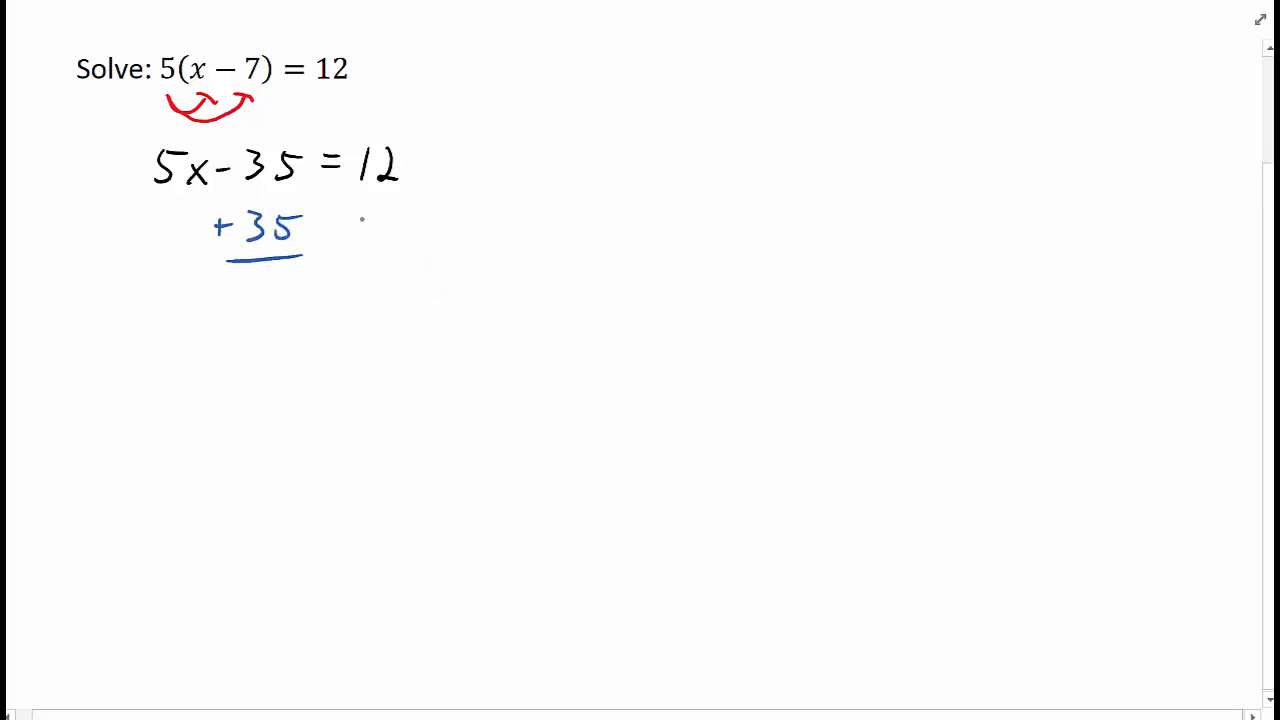
pyautogui.moveTo(350, 220); pyautogui.dragTo(444, 250)
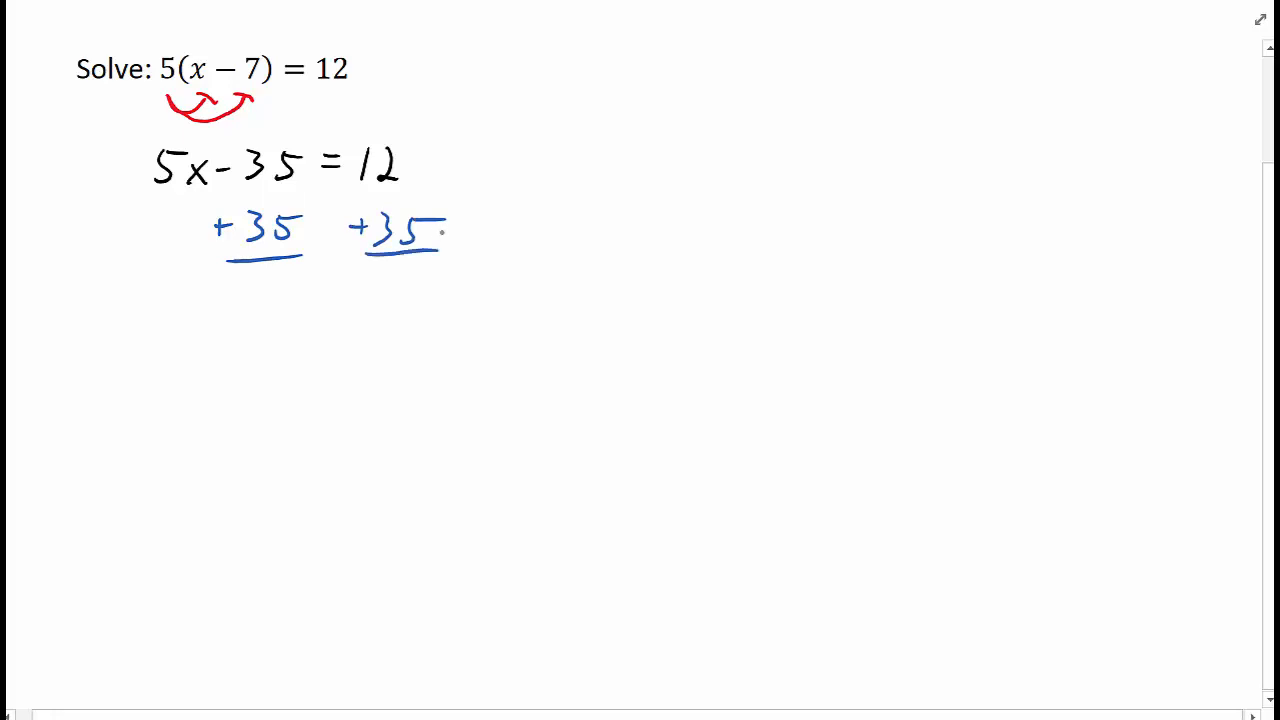
pyautogui.moveTo(170, 330); pyautogui.dragTo(244, 310)
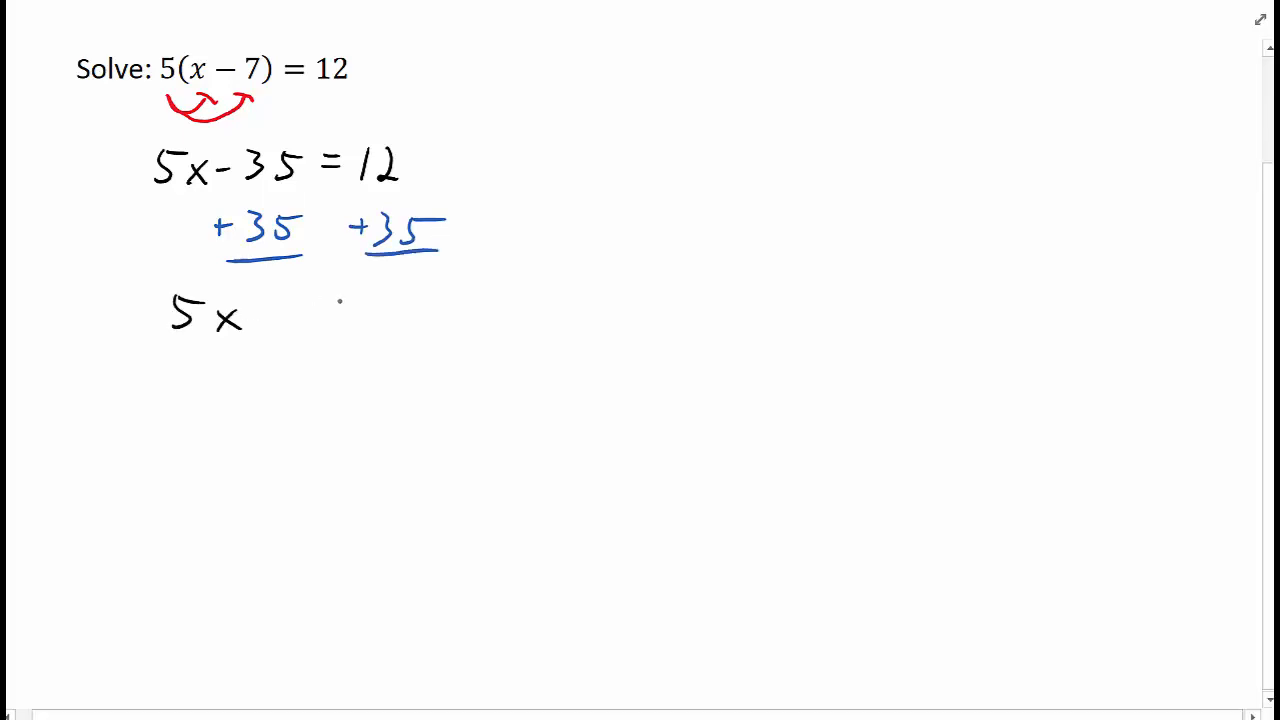
pyautogui.moveTo(310, 310); pyautogui.dragTo(420, 310)
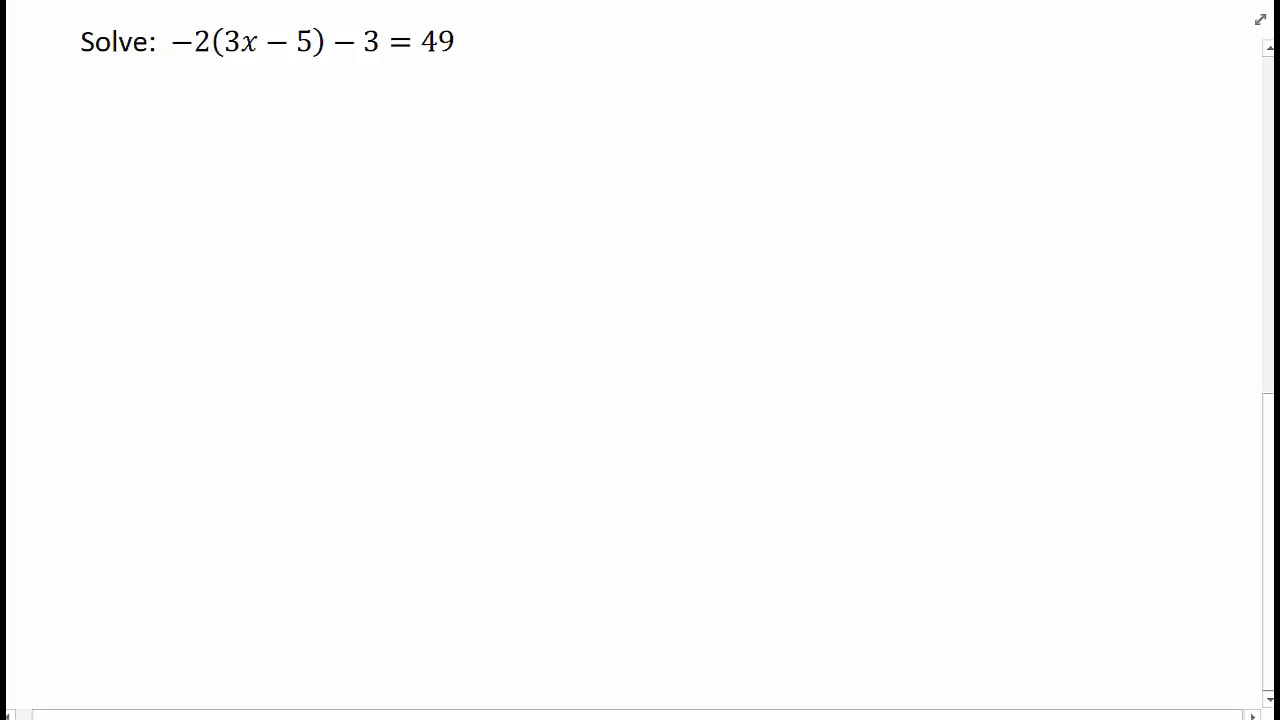
# - Ink arrows distributing −2 over (3x − 5) and write −6x + 10 − 3 = 49
pyautogui.moveTo(196, 90); pyautogui.dragTo(240, 72)
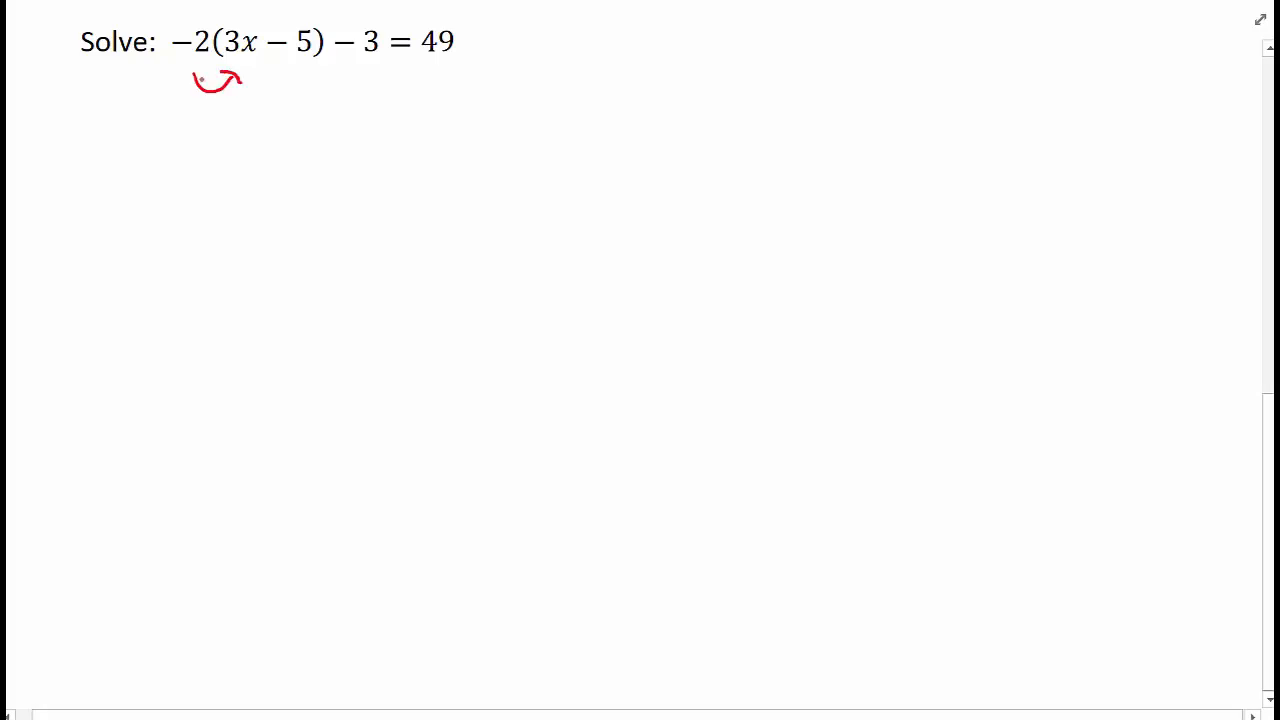
pyautogui.moveTo(240, 90); pyautogui.dragTo(296, 72)
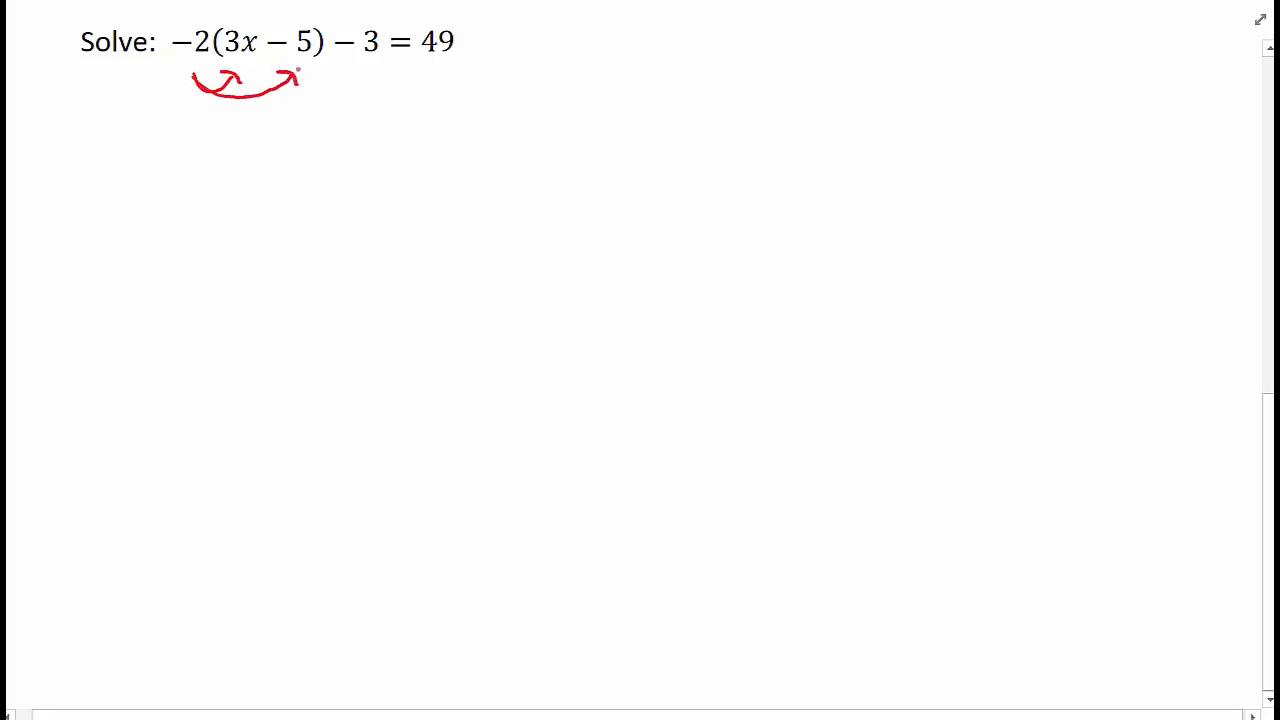
pyautogui.moveTo(164, 150); pyautogui.dragTo(256, 150)
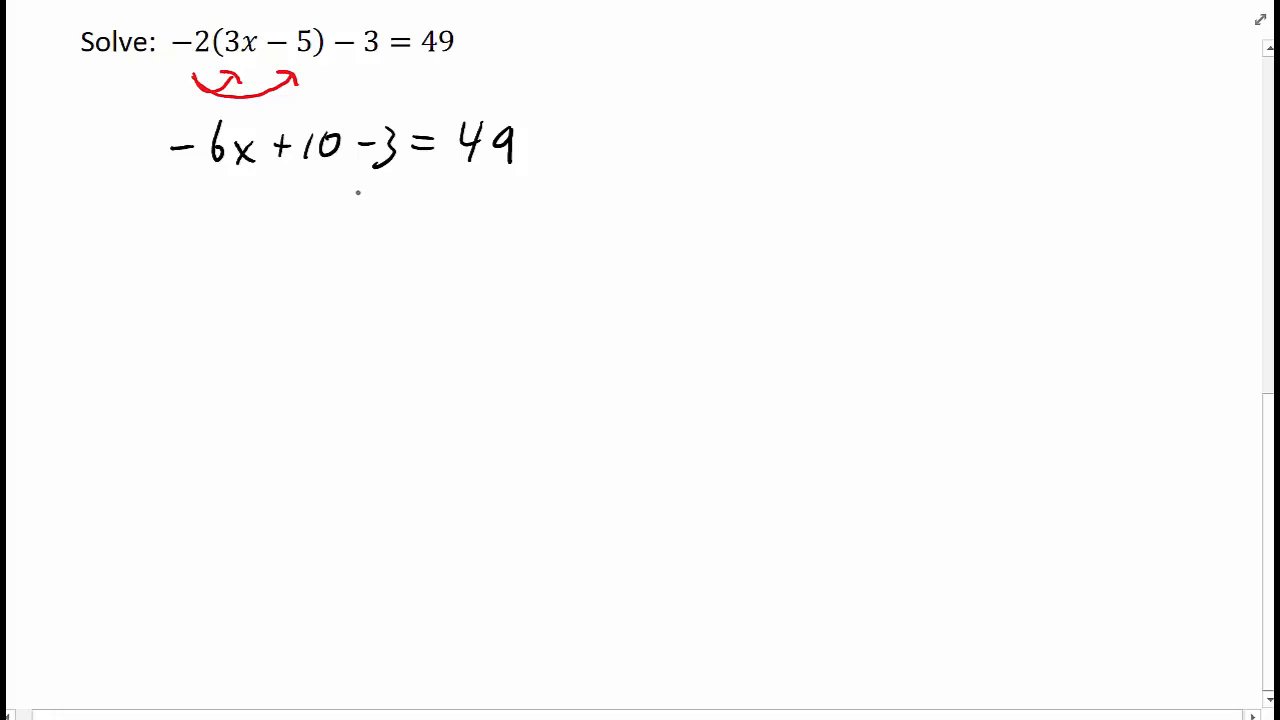
pyautogui.moveTo(364, 184)
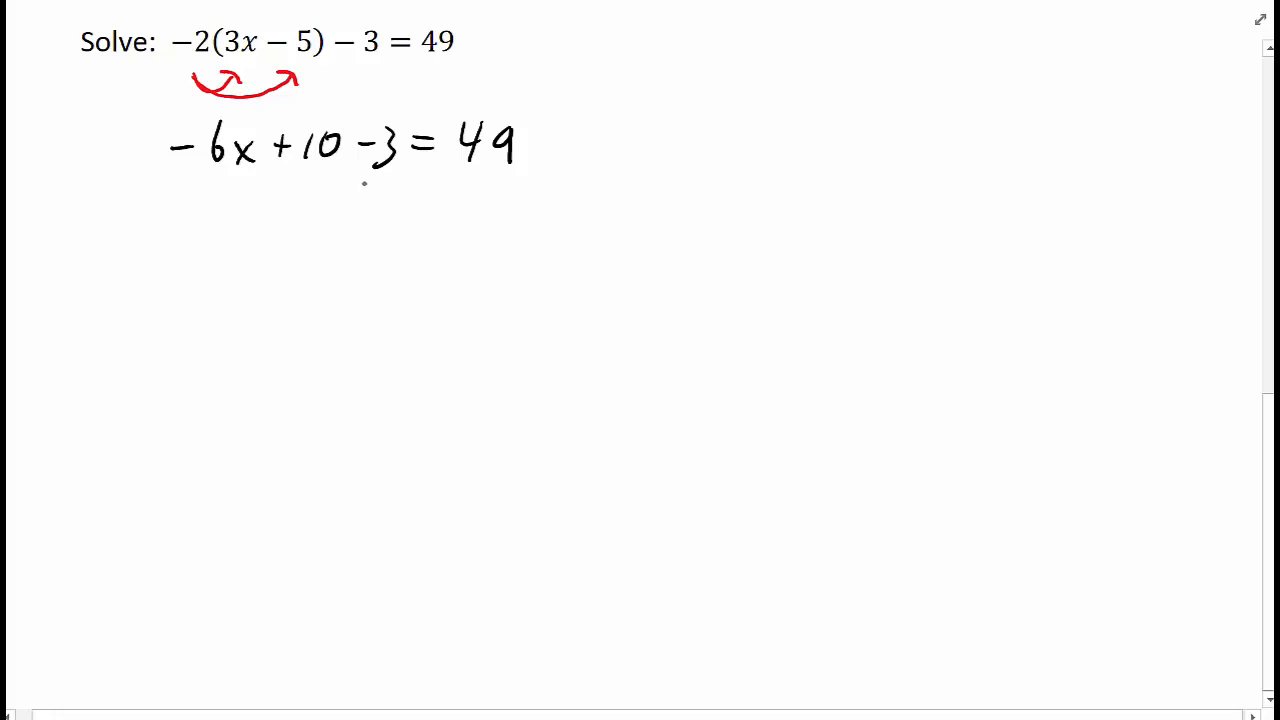
# - Combine constants to −6x + 7 = 49 and subtract 7 from both sides
pyautogui.moveTo(330, 184); pyautogui.dragTo(384, 210)
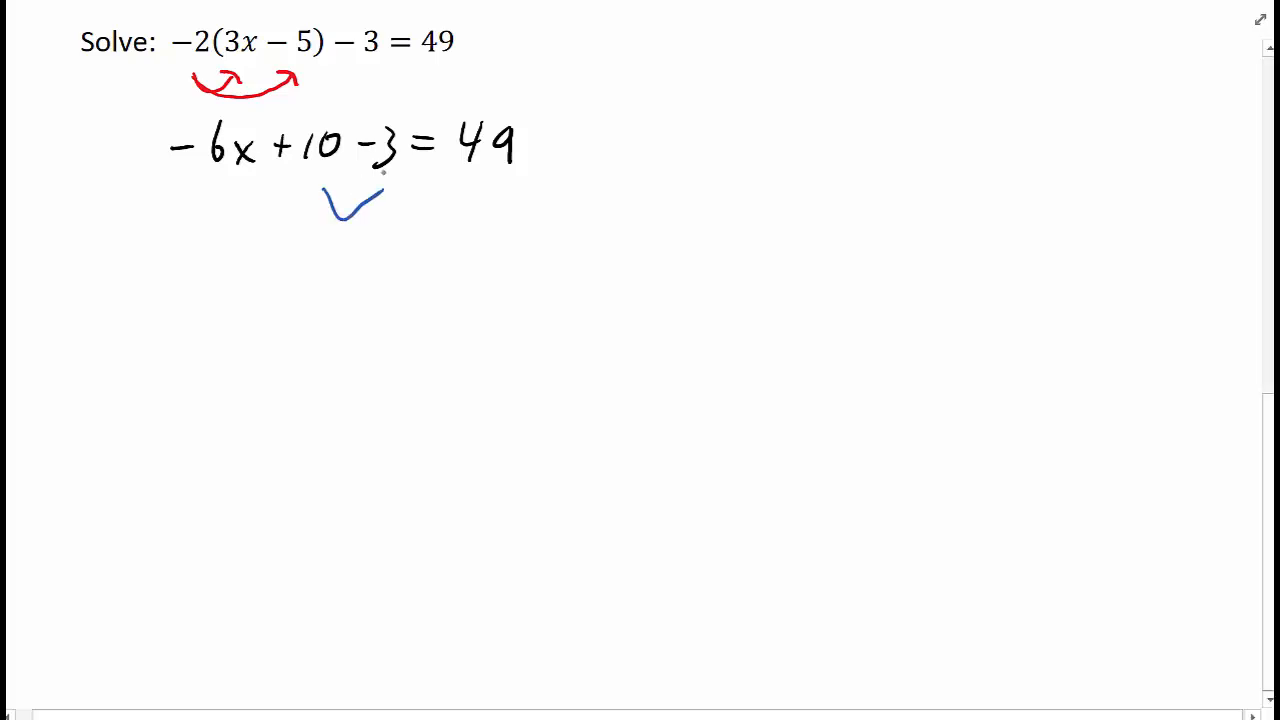
pyautogui.moveTo(196, 270); pyautogui.dragTo(376, 260)
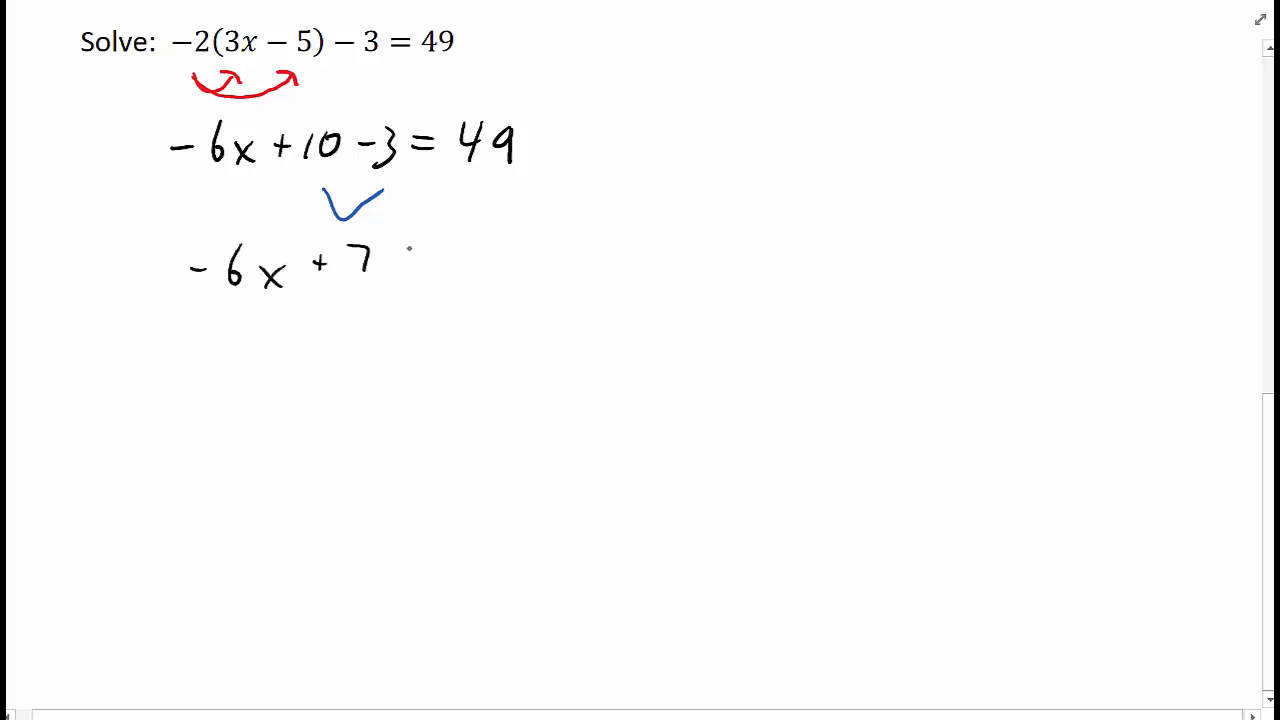
pyautogui.moveTo(400, 256); pyautogui.dragTo(510, 264)
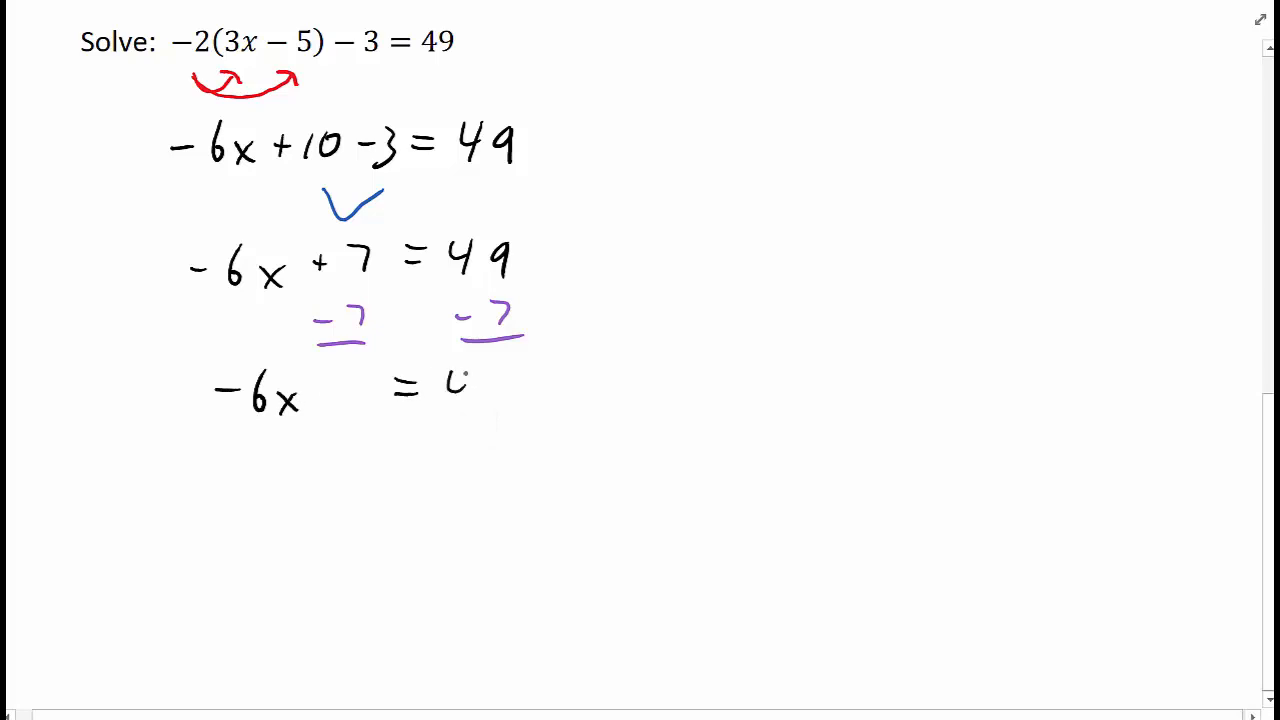
pyautogui.moveTo(456, 396); pyautogui.dragTo(490, 400)
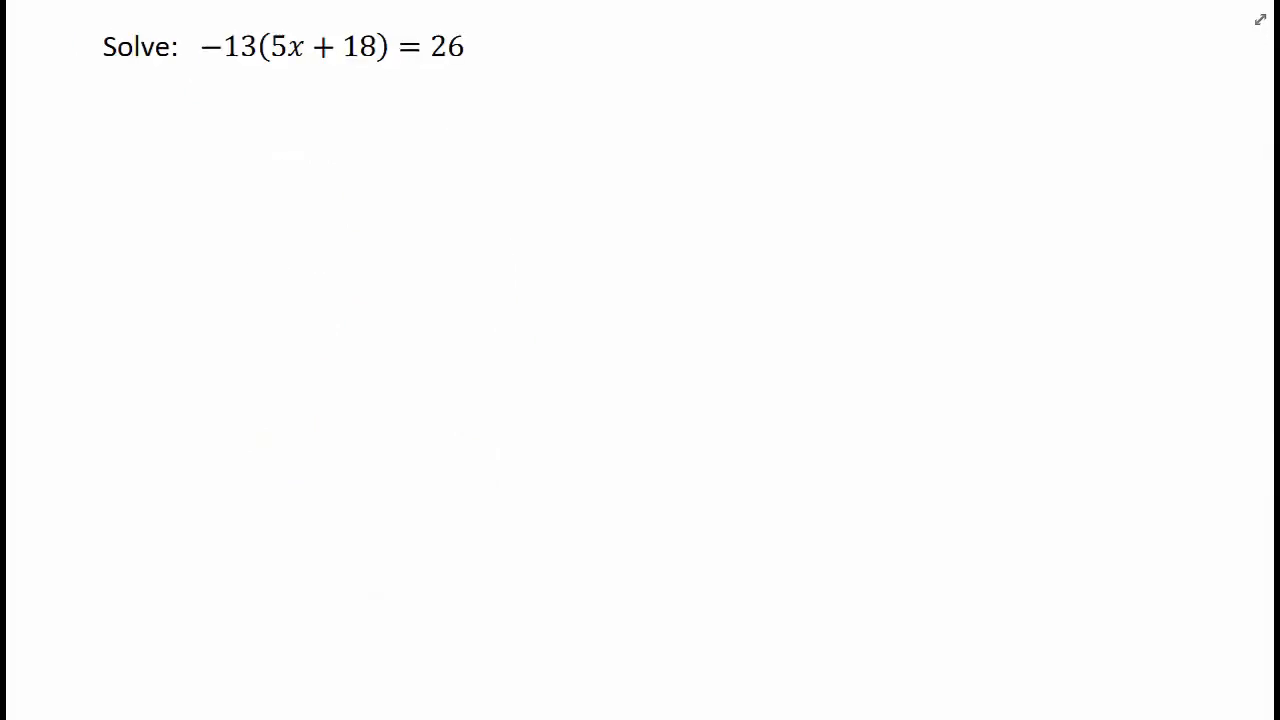
# - Ink −13 division under both sides of −13(5x + 18) = 26 and cancel the −13 on the left
pyautogui.moveTo(208, 84); pyautogui.dragTo(332, 78)
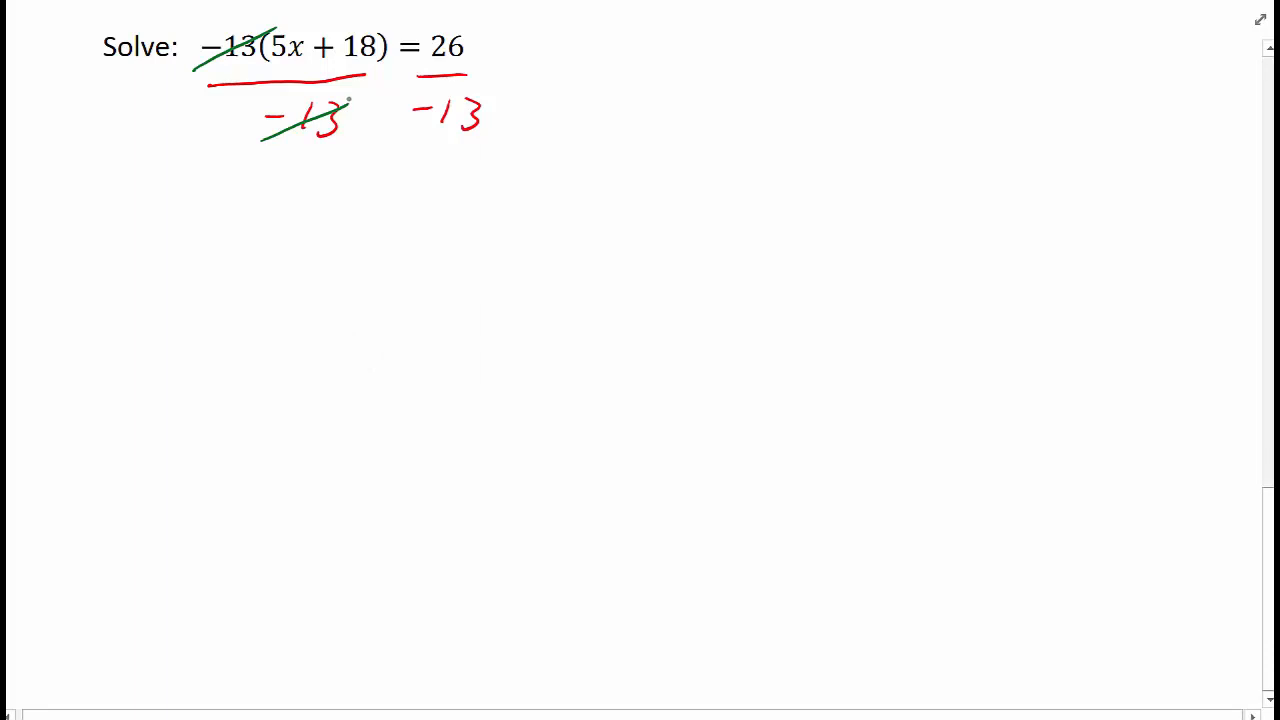
pyautogui.moveTo(224, 216); pyautogui.dragTo(420, 210)
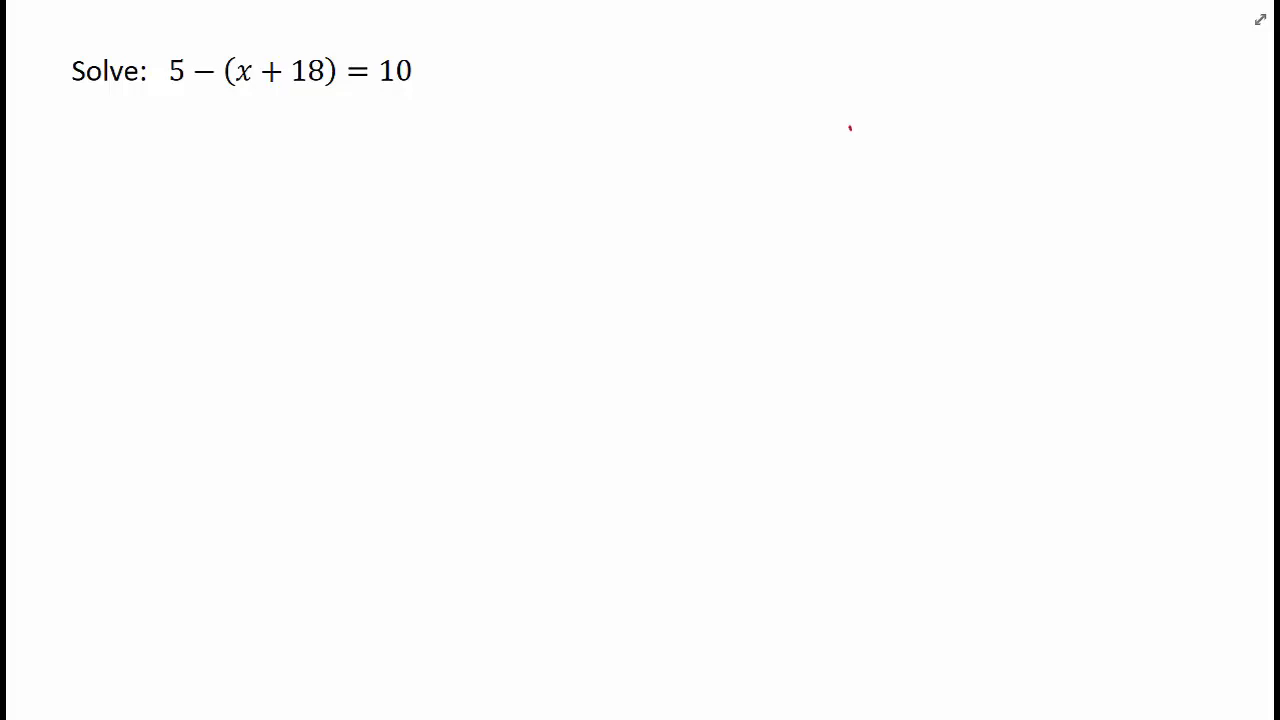
# - Mark the implied 1 and rewrite the equation as 5 + −1(x + 18) = 10
pyautogui.click(220, 72)
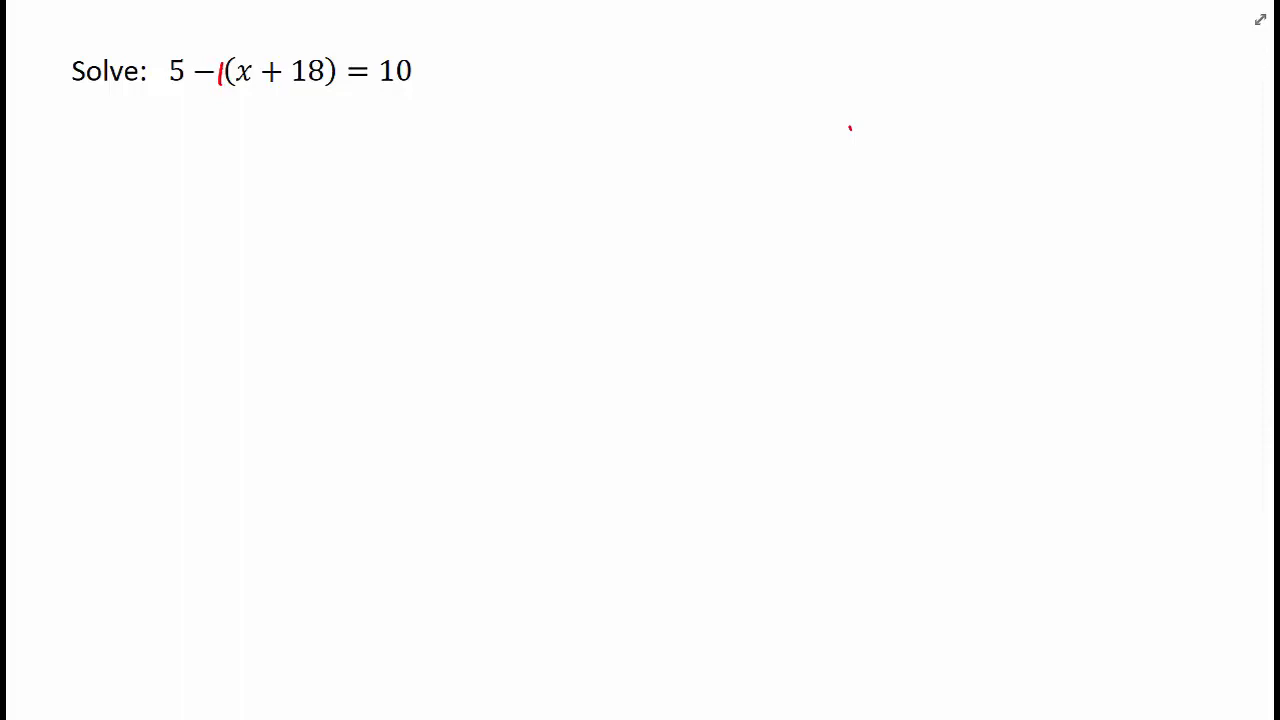
pyautogui.moveTo(156, 144); pyautogui.dragTo(176, 184)
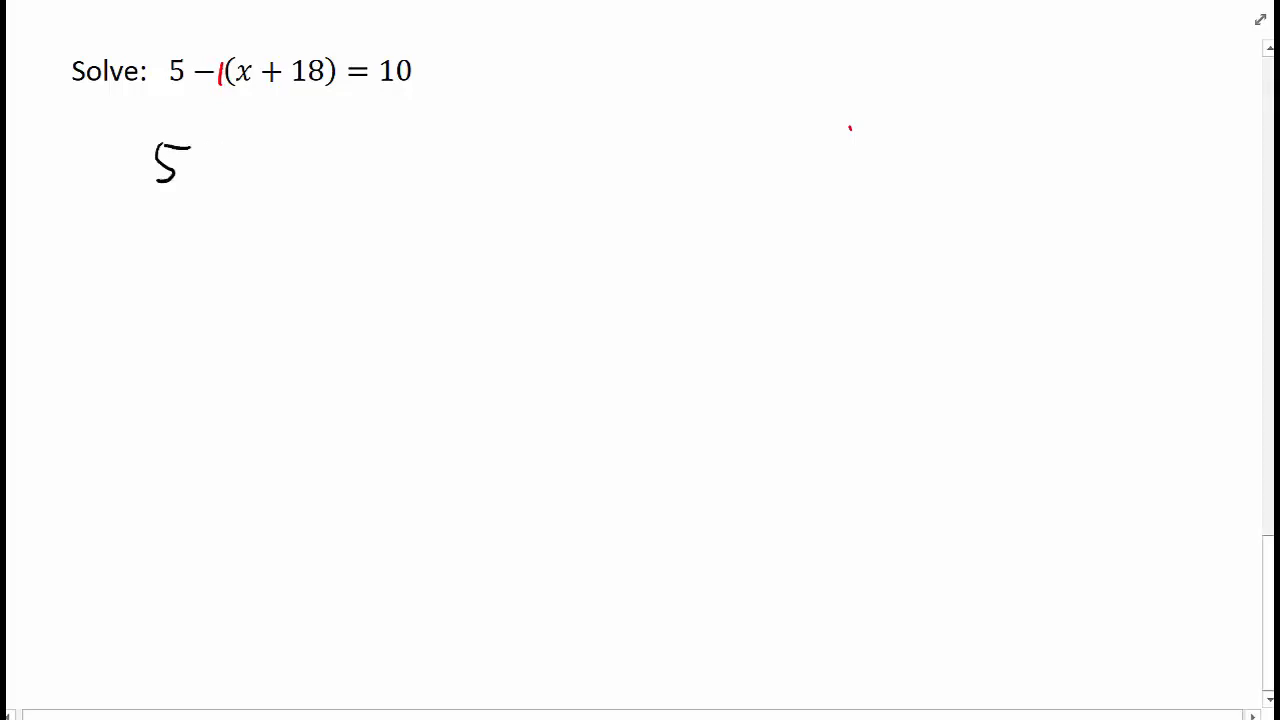
pyautogui.moveTo(196, 176); pyautogui.dragTo(260, 160)
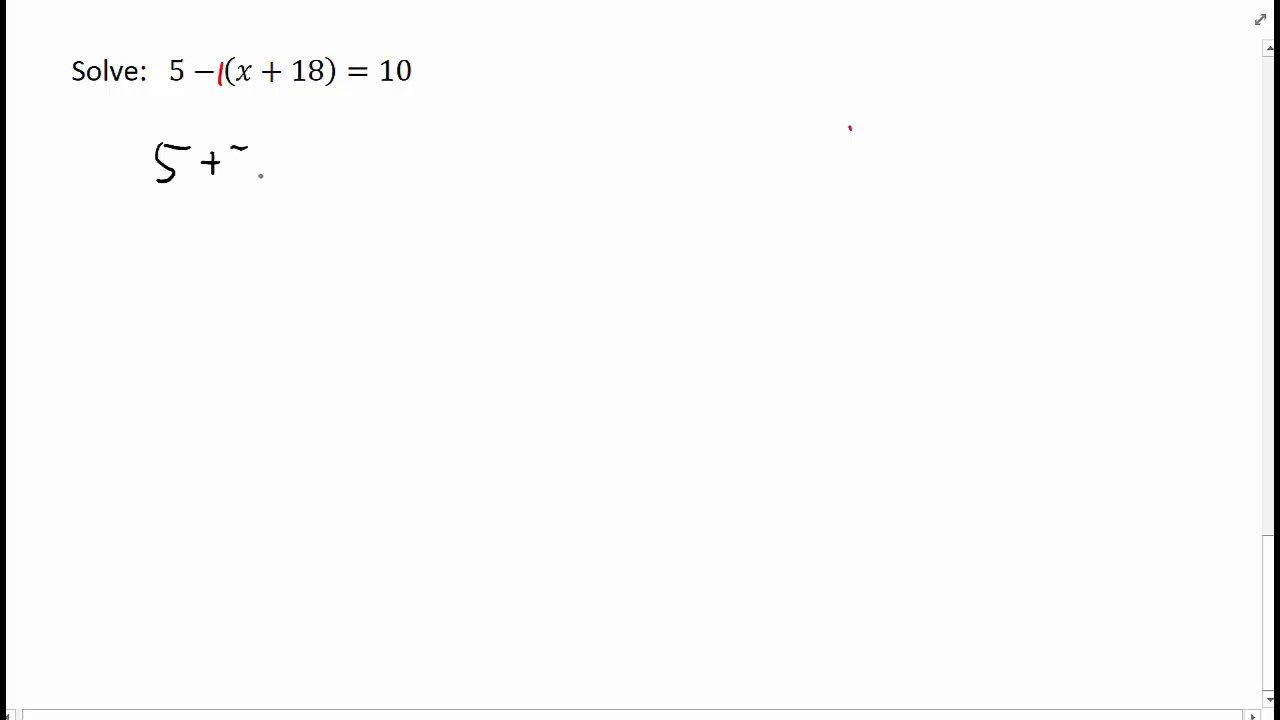
pyautogui.moveTo(260, 144); pyautogui.dragTo(296, 184)
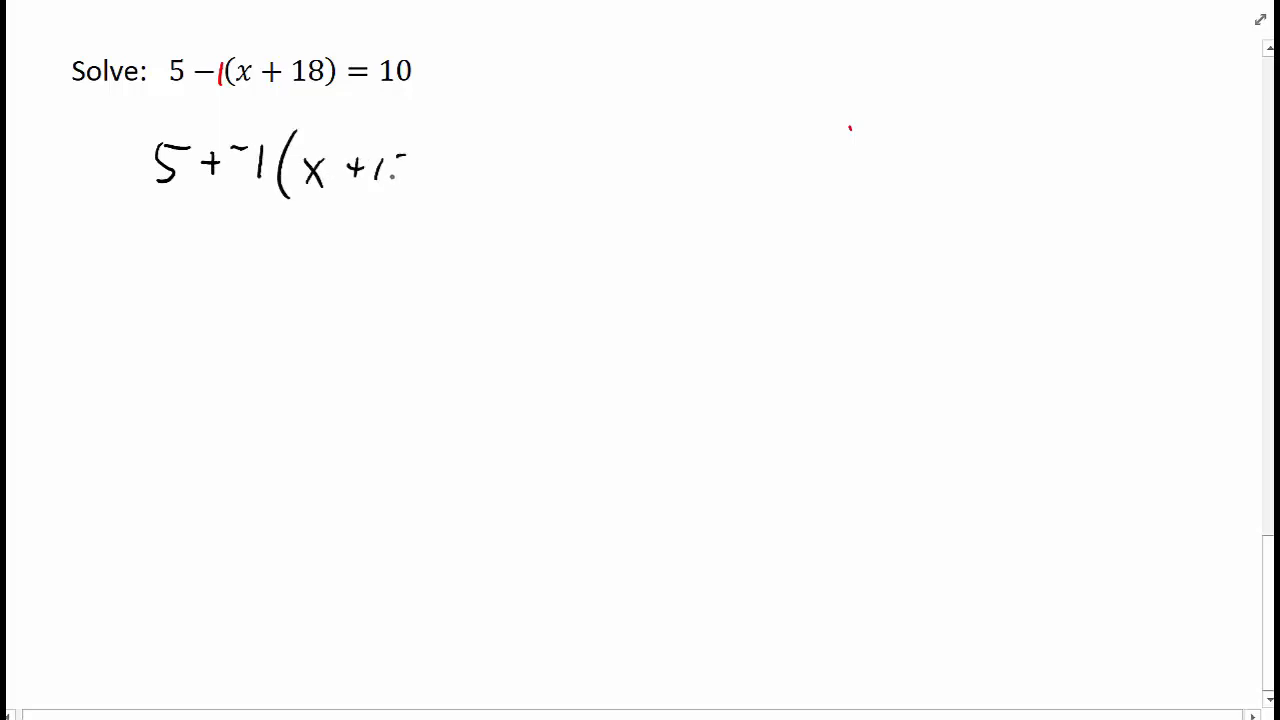
pyautogui.moveTo(390, 164); pyautogui.dragTo(516, 176)
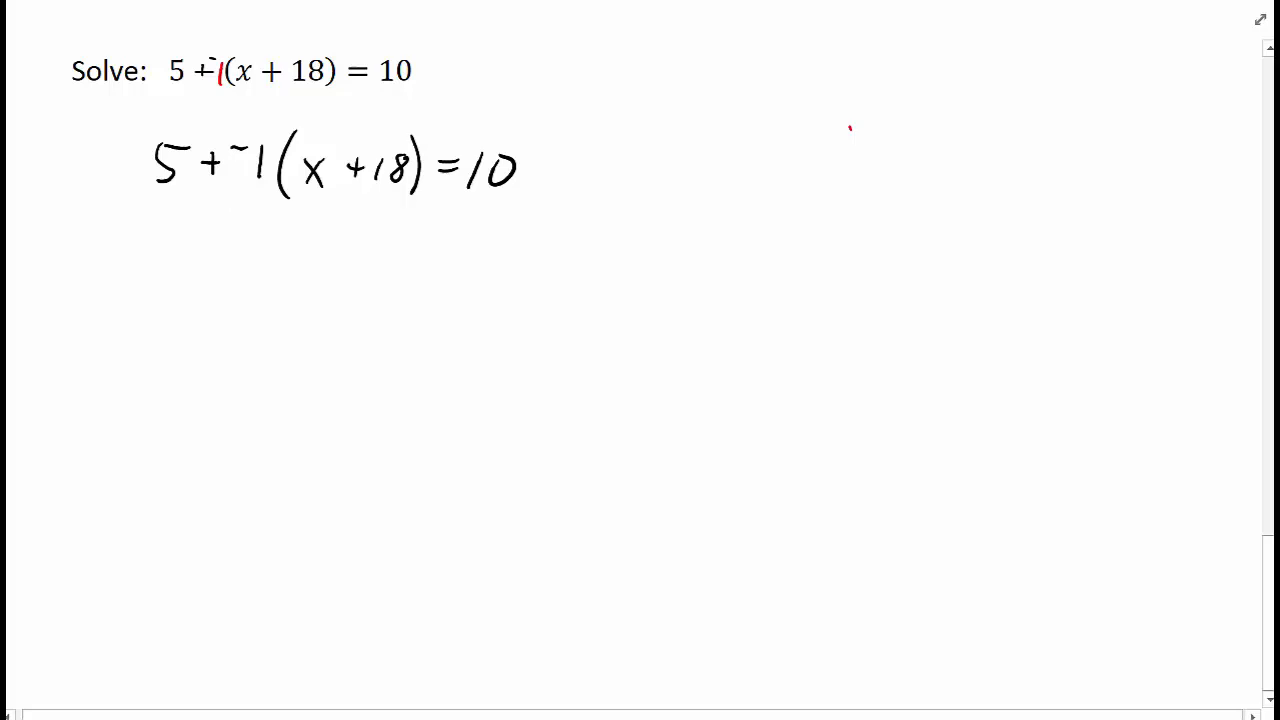
# - Ink arrows distributing −1 and write the expanded line 5 − x − 18 = 10
pyautogui.moveTo(258, 216); pyautogui.dragTo(318, 228)
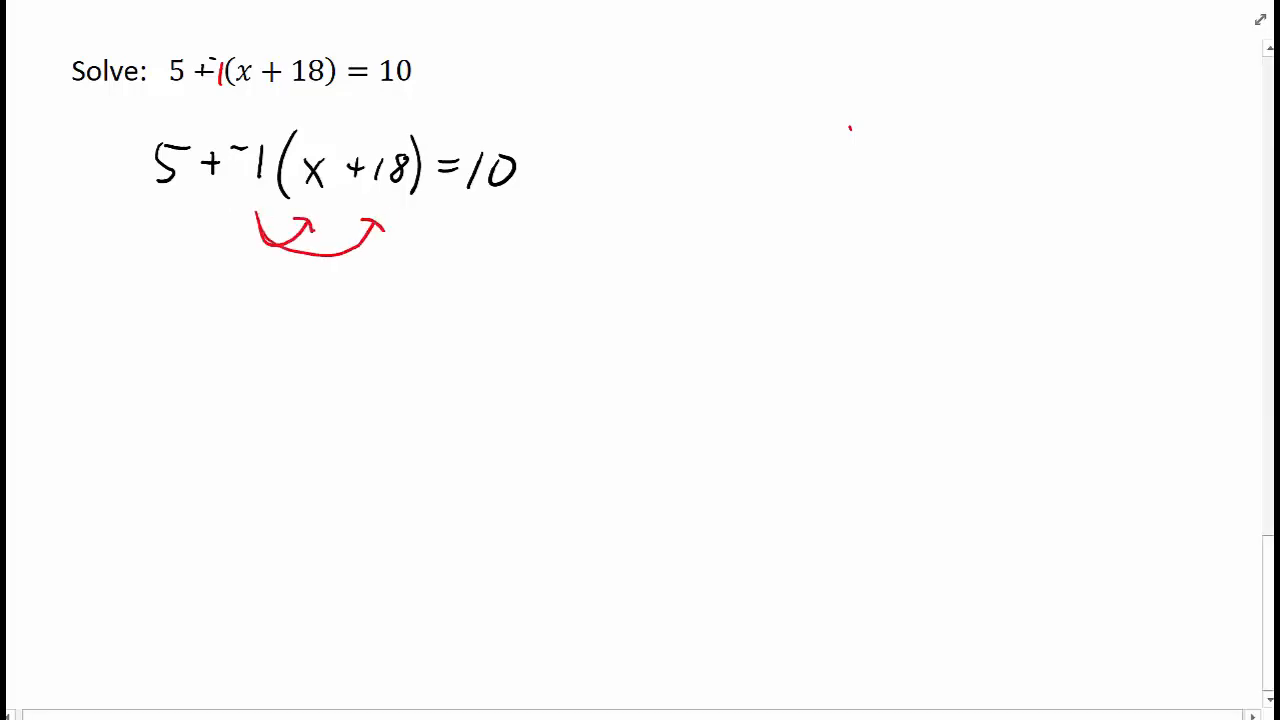
pyautogui.moveTo(164, 300); pyautogui.dragTo(320, 316)
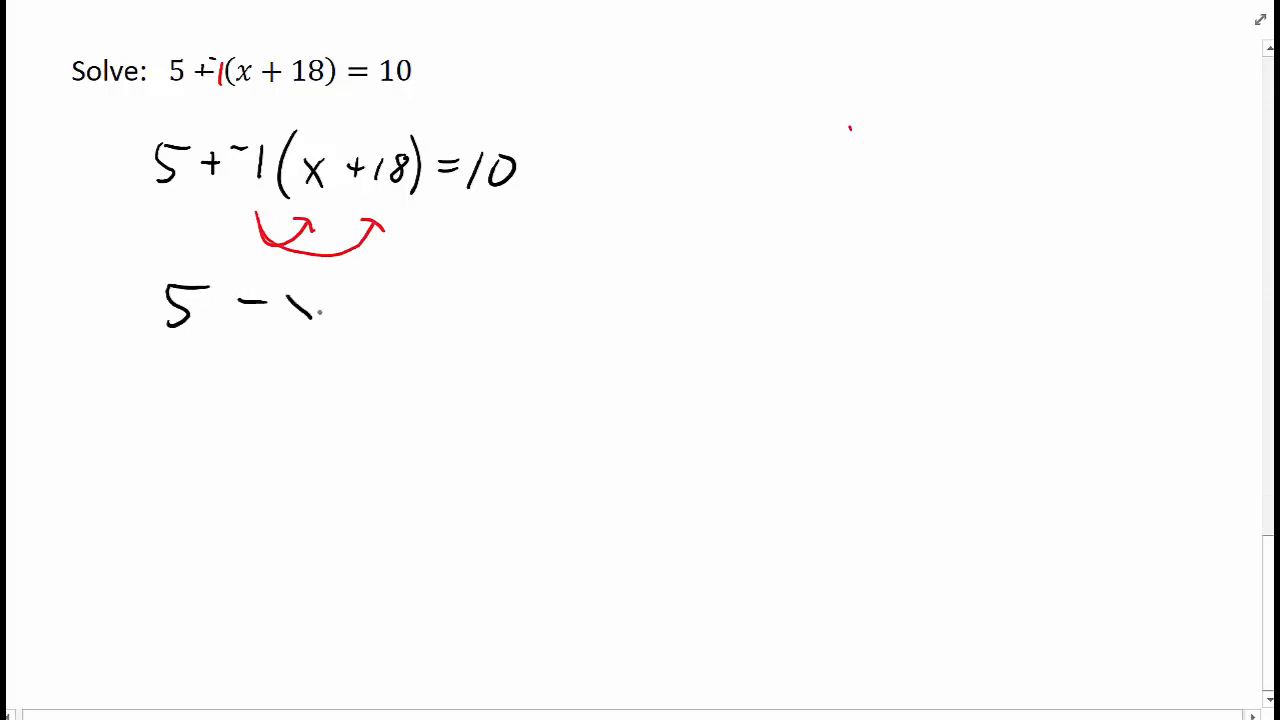
pyautogui.moveTo(290, 300); pyautogui.dragTo(520, 296)
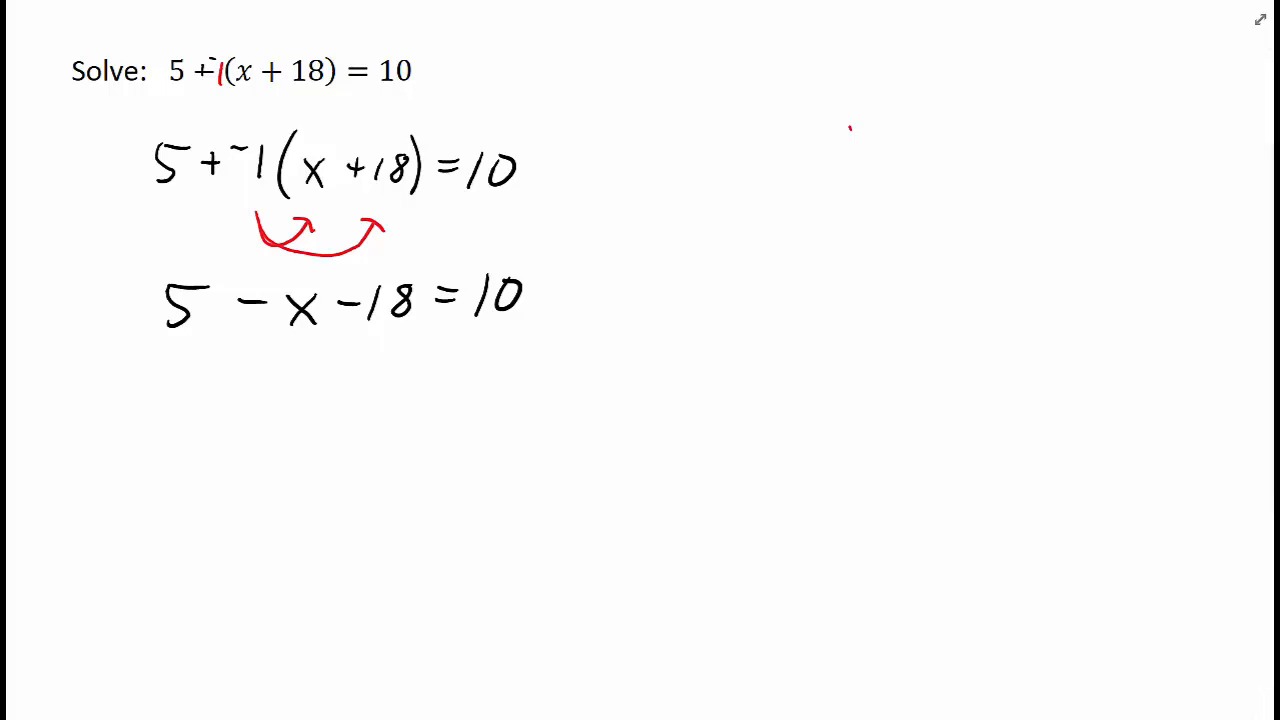
# - Mark 5 and −18 for combining and begin the next line with −x
pyautogui.moveTo(190, 344); pyautogui.dragTo(270, 410)
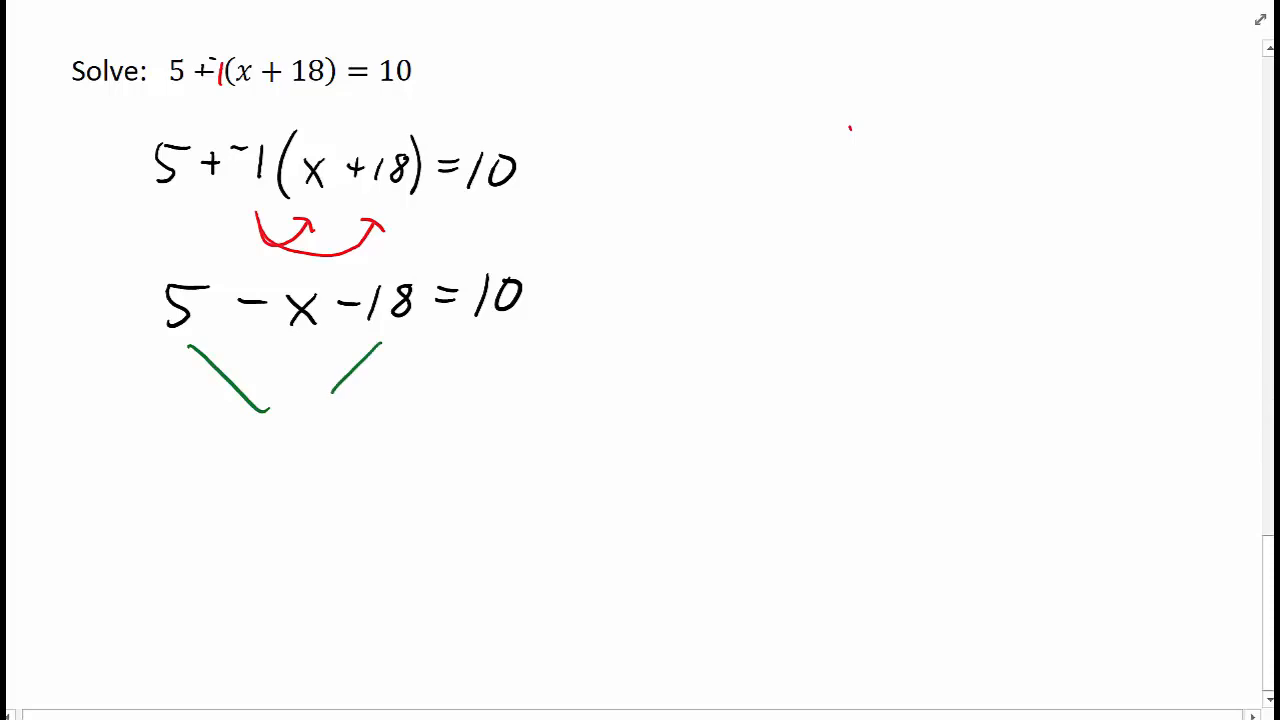
pyautogui.moveTo(176, 468); pyautogui.dragTo(200, 468)
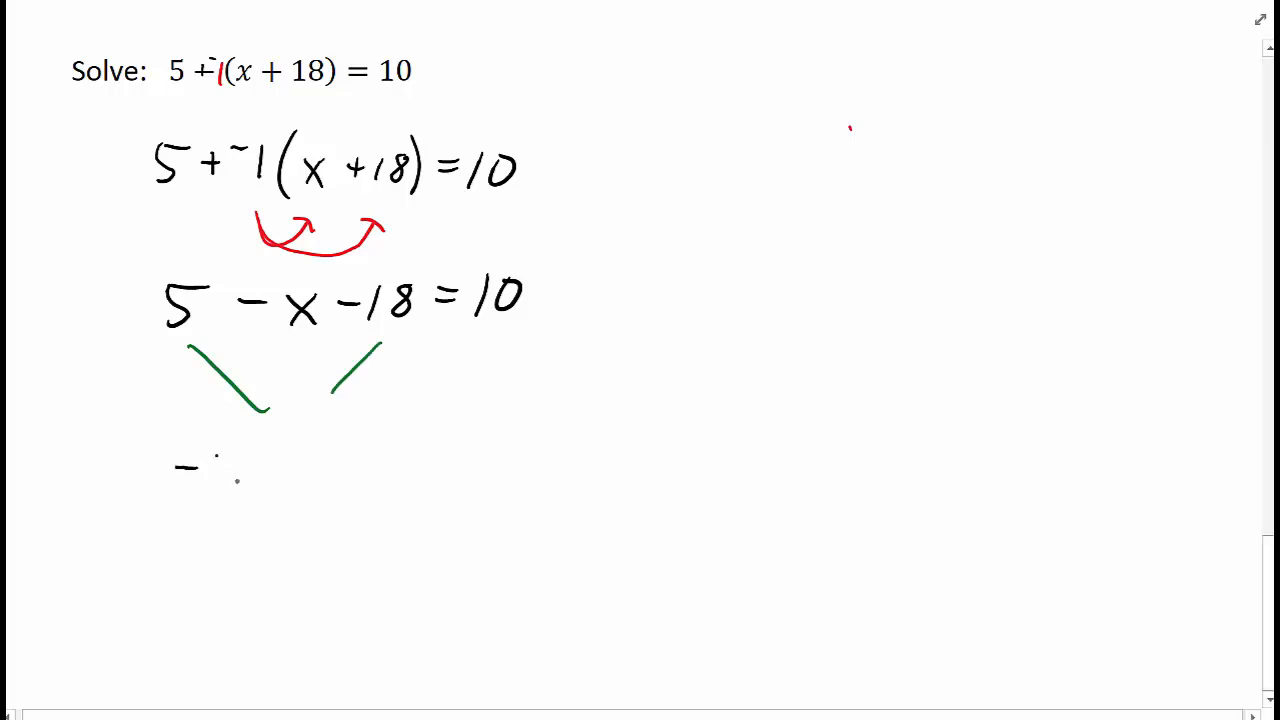
pyautogui.moveTo(216, 456); pyautogui.dragTo(240, 486)
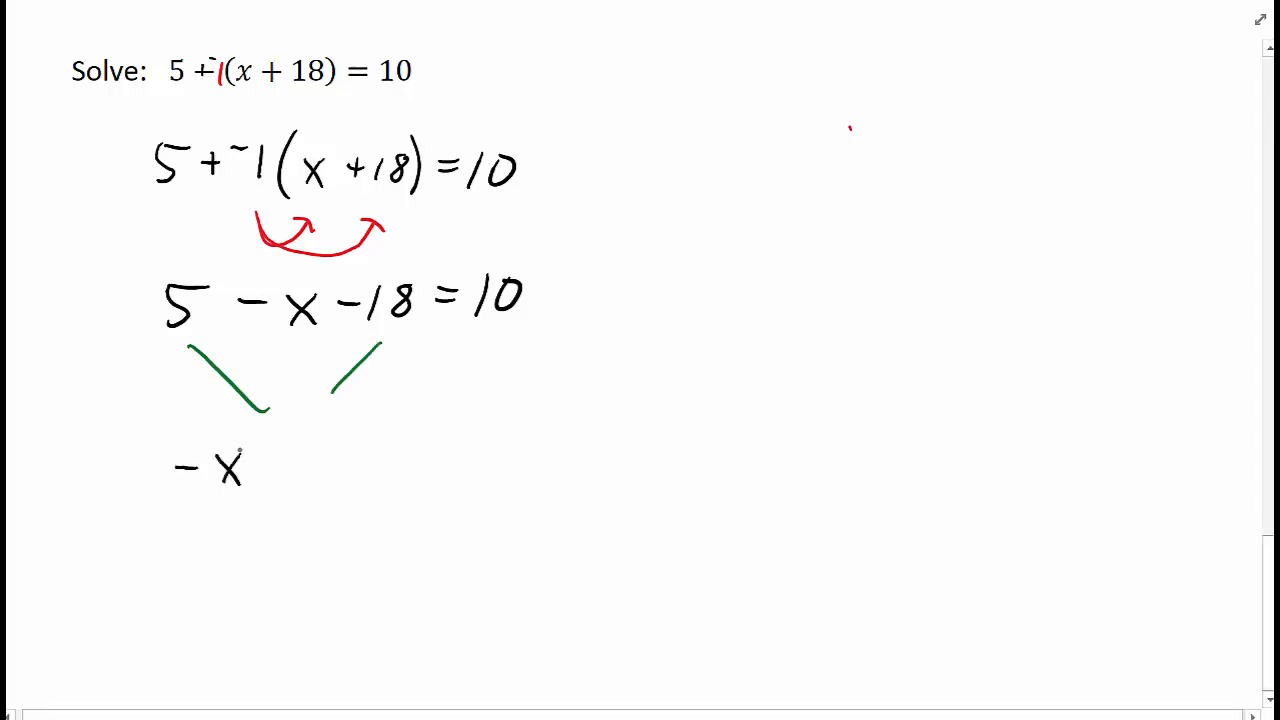